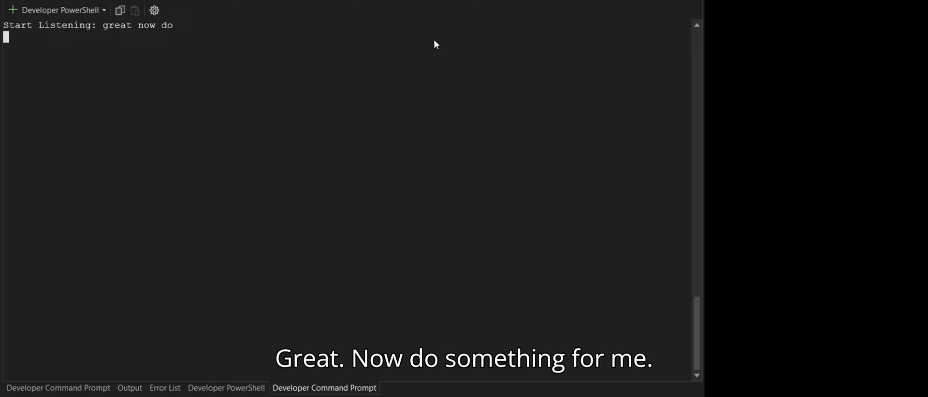
type("something for me")
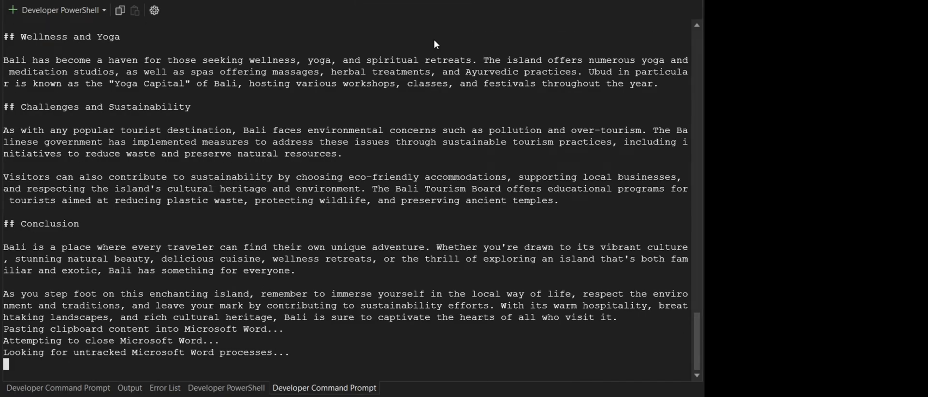
scroll("down", 3)
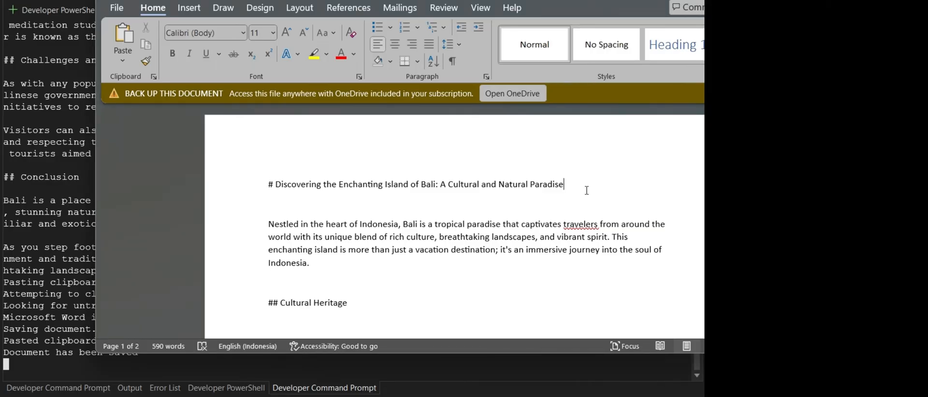
scroll("down", 3)
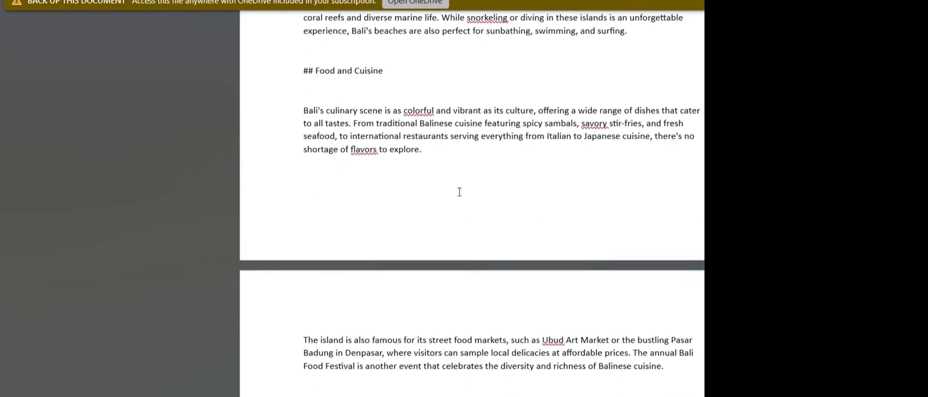
scroll("down", 3)
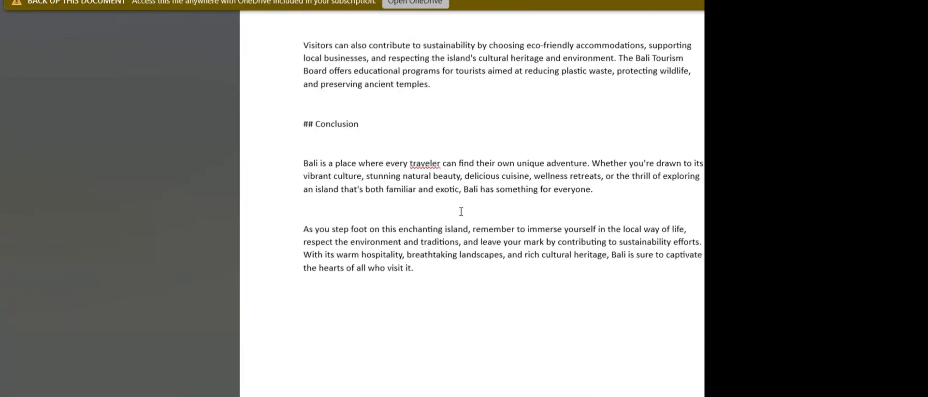